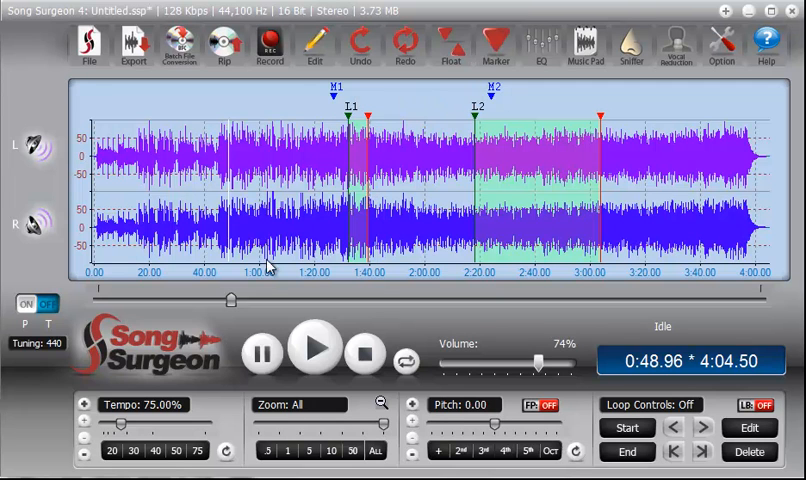
mouse_move(232, 372)
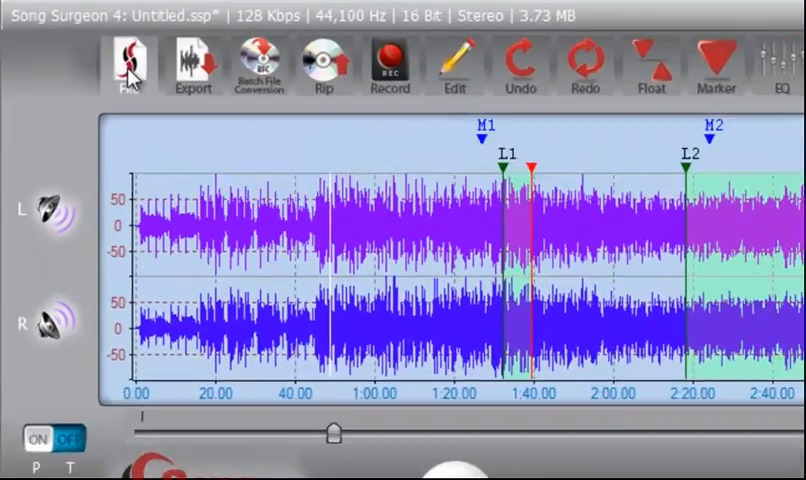
click(128, 64)
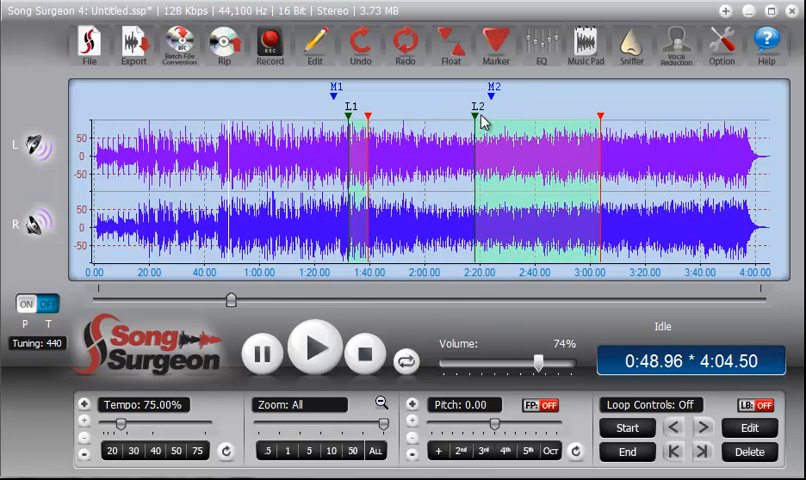
mouse_move(112, 378)
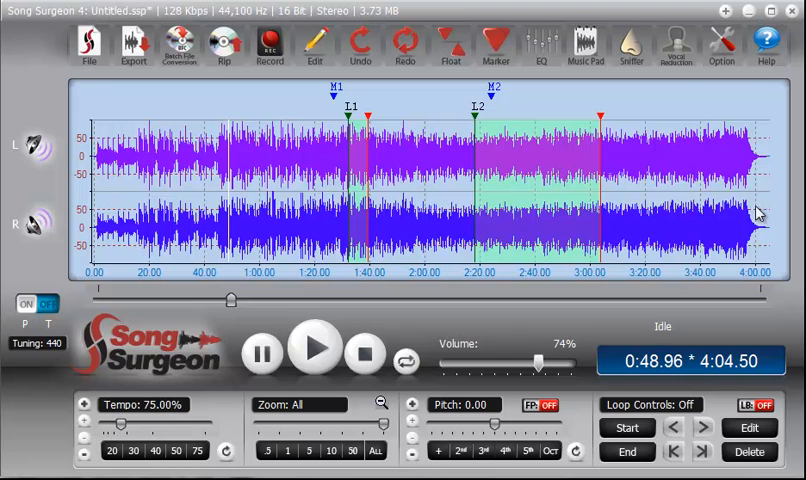
mouse_move(156, 90)
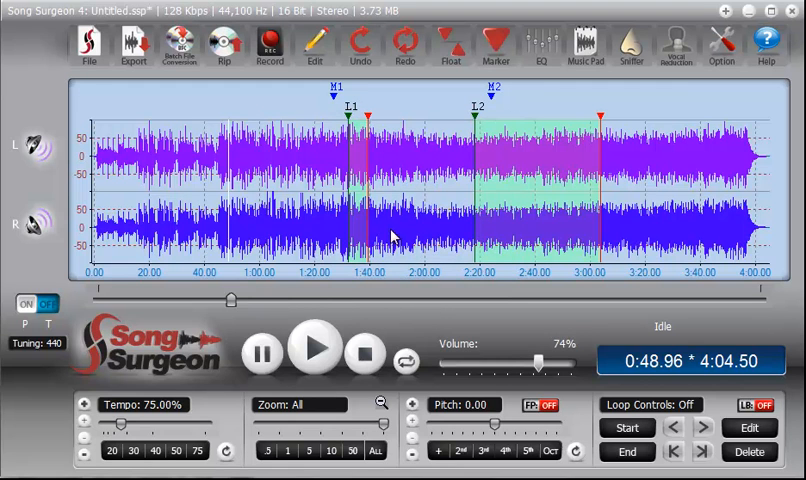
mouse_move(360, 288)
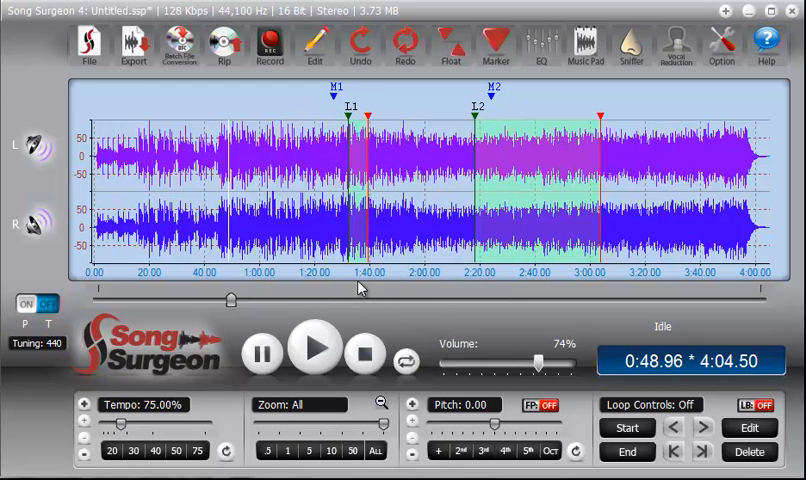
mouse_move(628, 128)
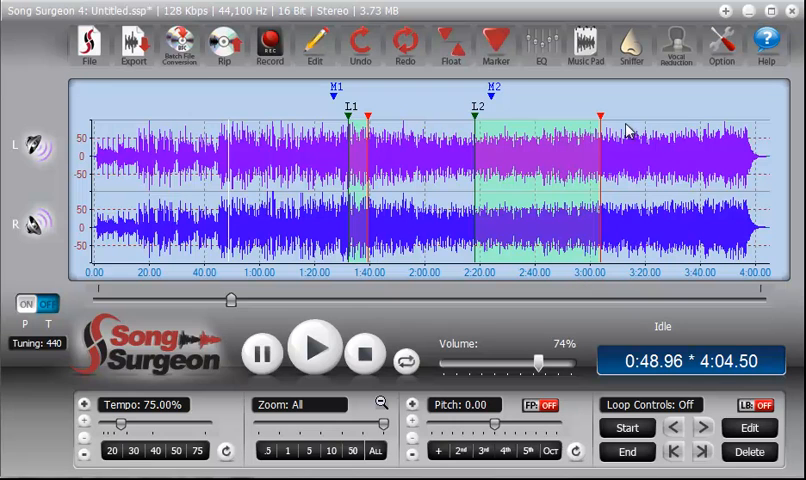
mouse_move(628, 120)
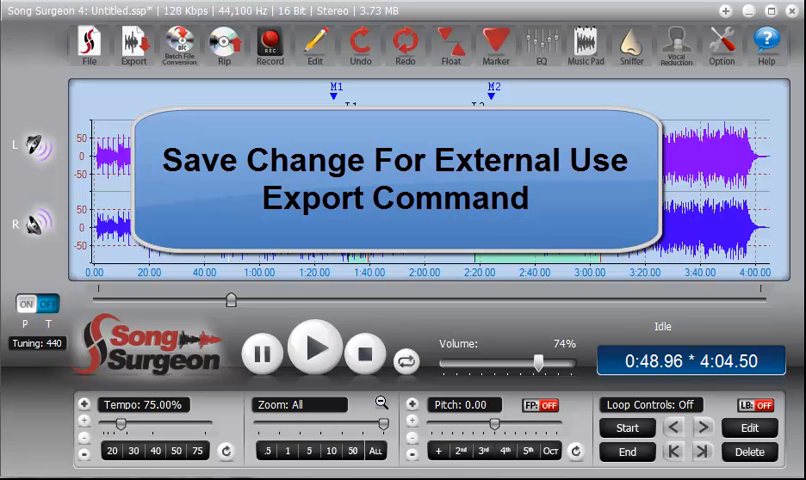
mouse_move(302, 102)
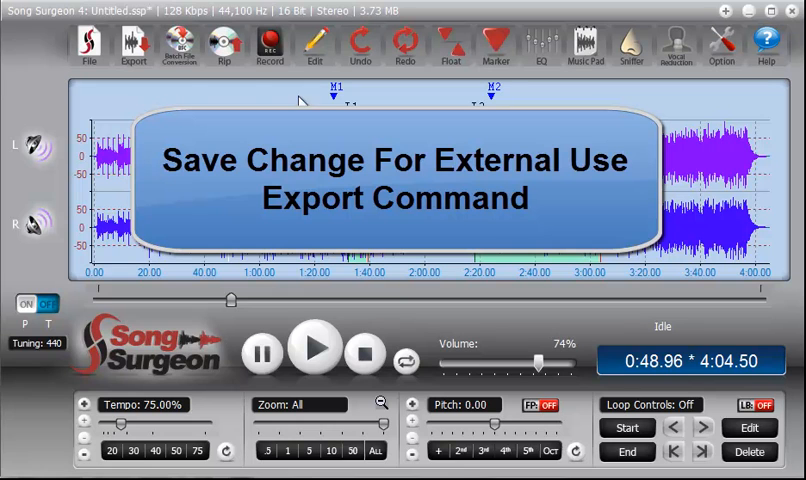
click(132, 48)
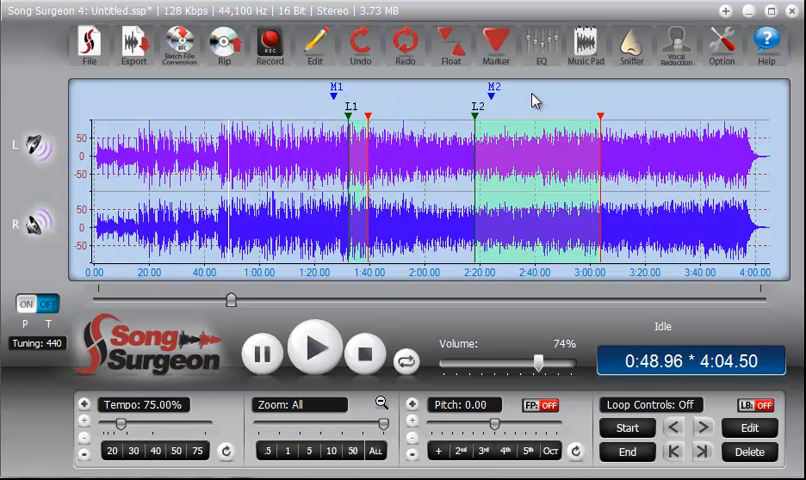
mouse_move(540, 96)
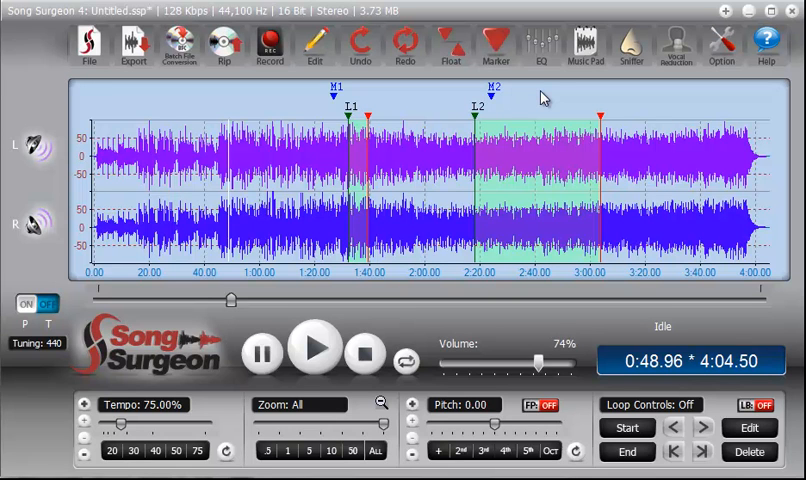
mouse_move(112, 108)
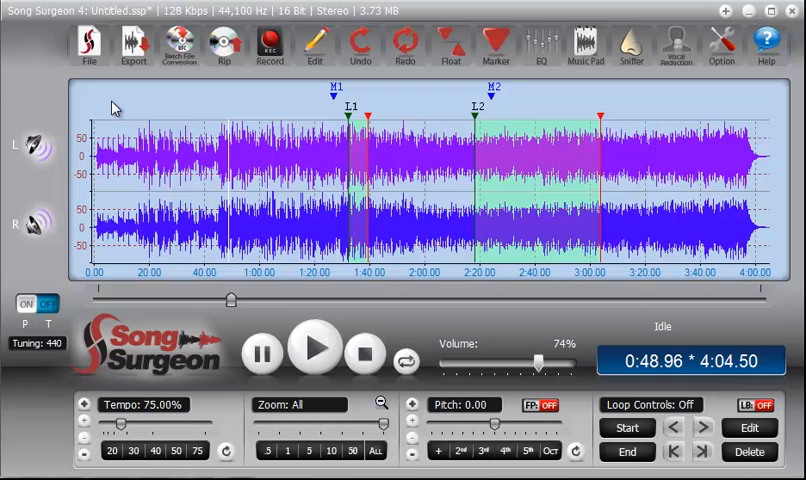